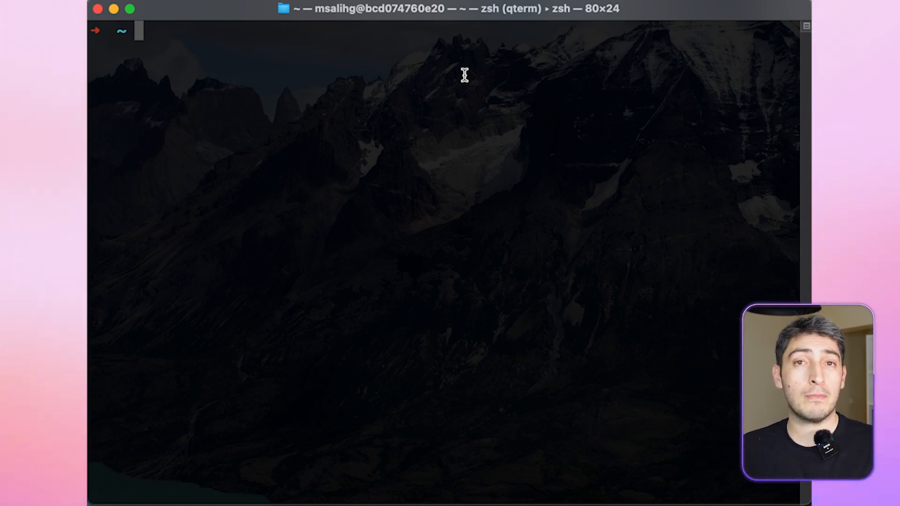
- Create a blank TypeScript Expo project named amplify_quiz with create-expo-app
text(npx create-expo-app amplify_quiz -t expo-template-blank-typescript)
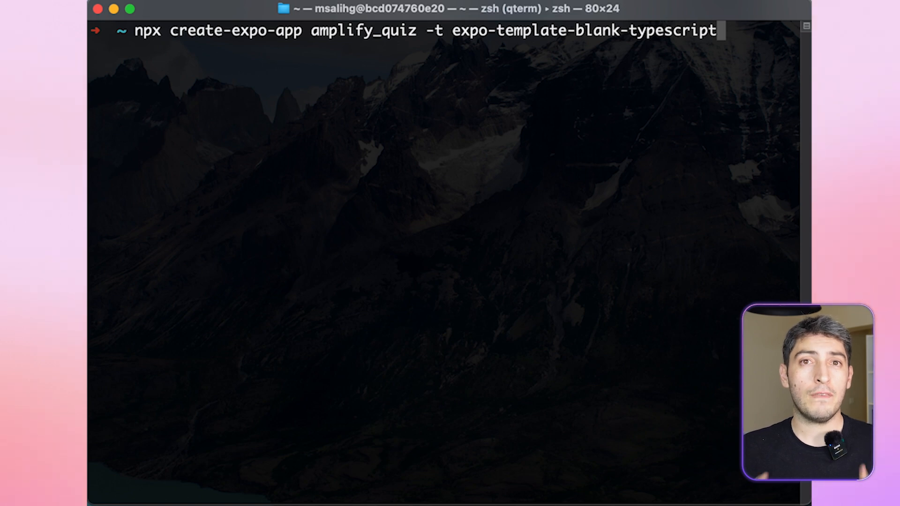
key(Return)
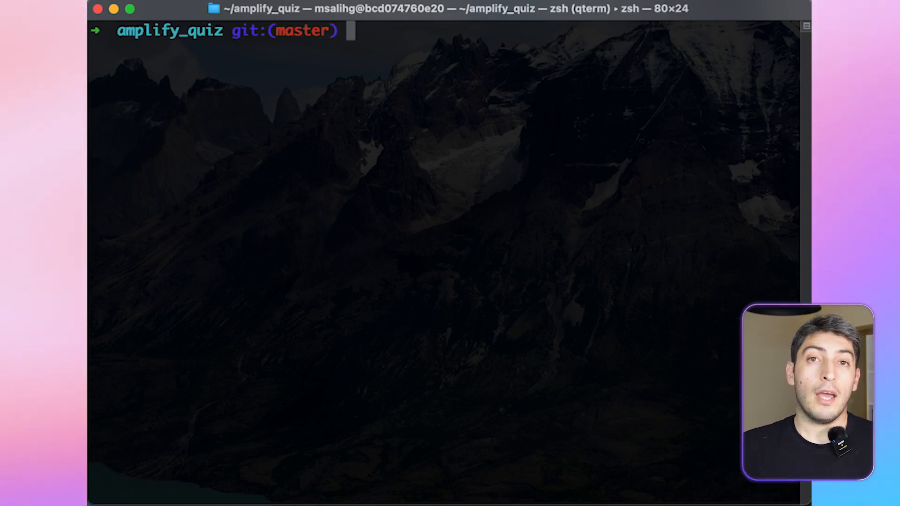
- Scaffold the Amplify backend with npm create amplify@latest -y and let dependencies install
text(npm create amplify@latest -y)
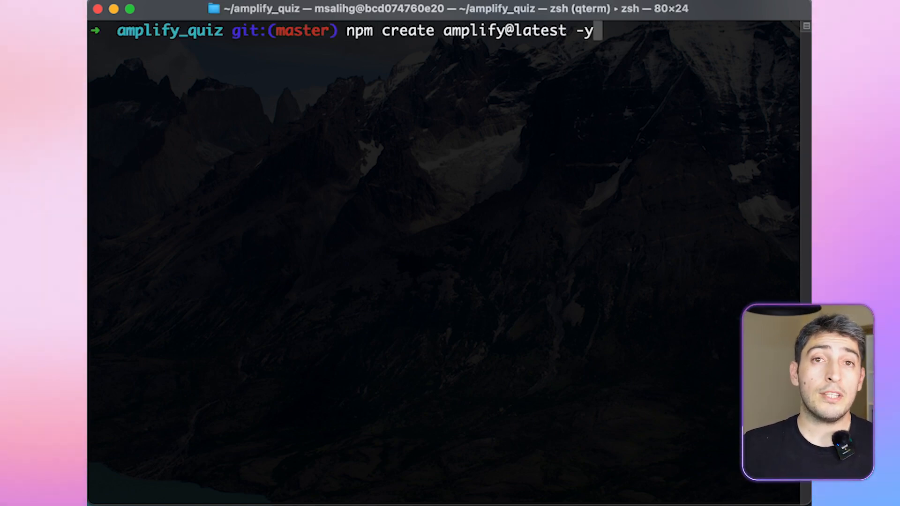
key(Return)
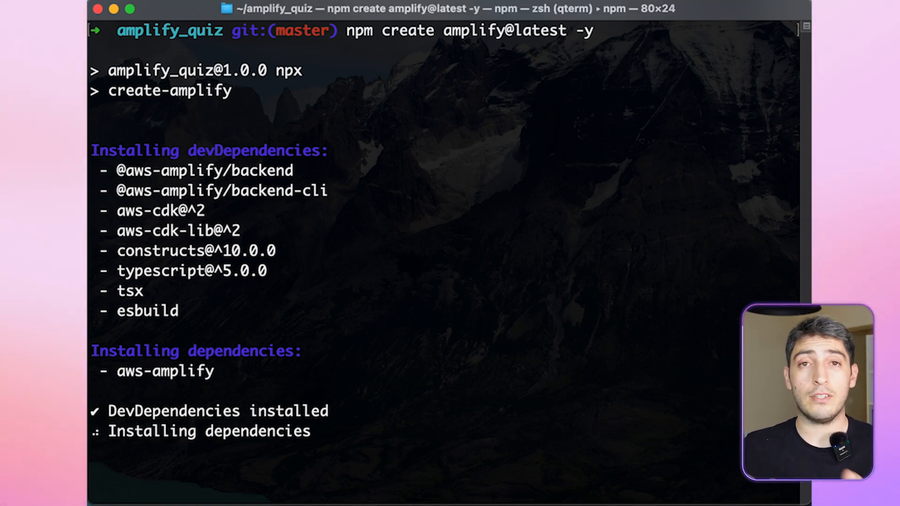
scroll(down, 3)
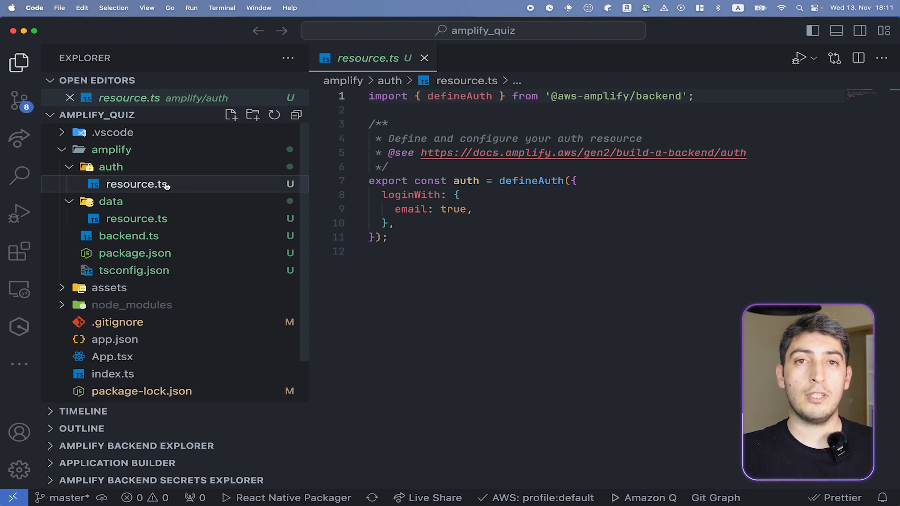
click(136, 218)
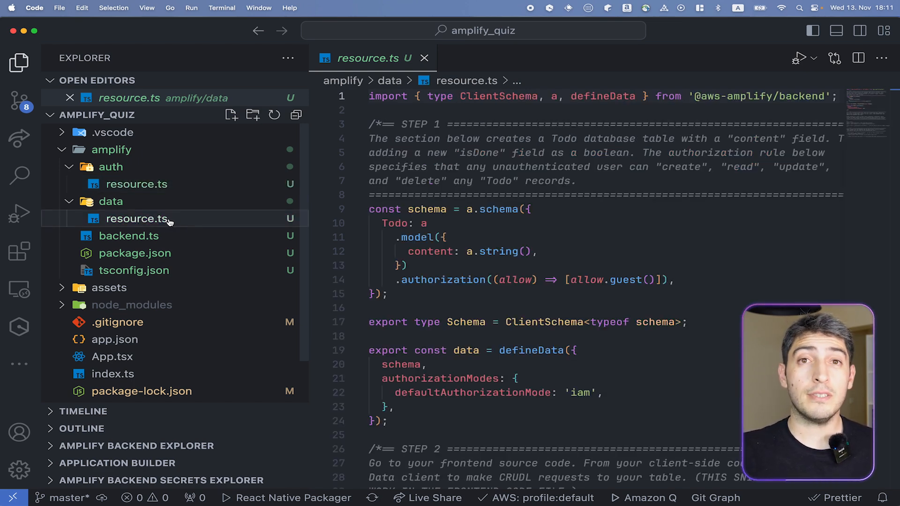
click(128, 236)
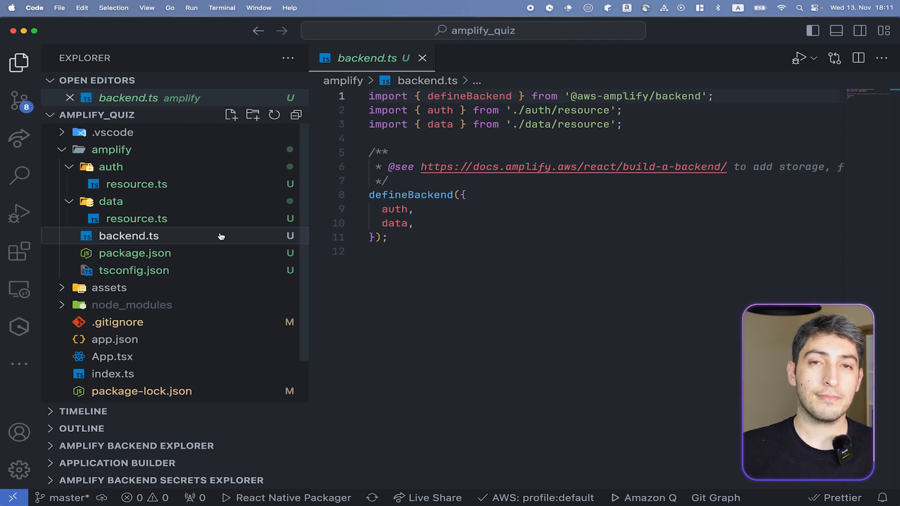
click(136, 184)
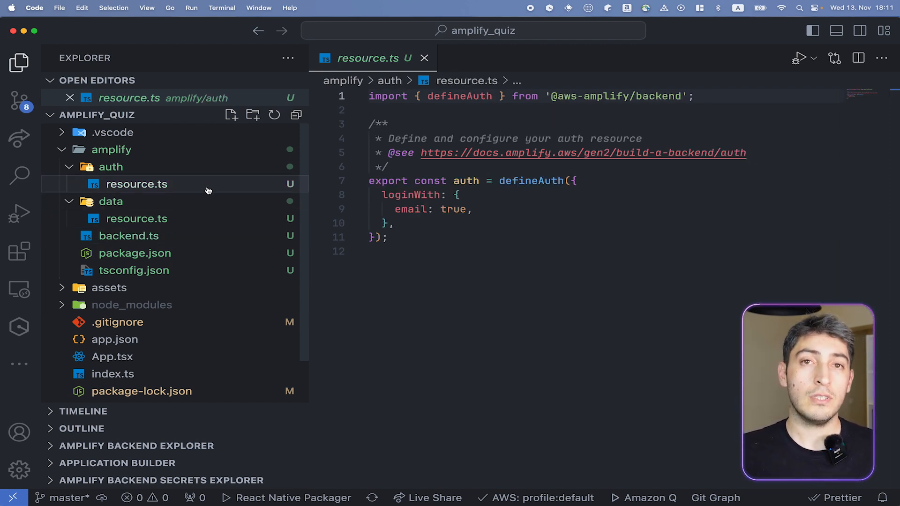
mouse_move(531, 181)
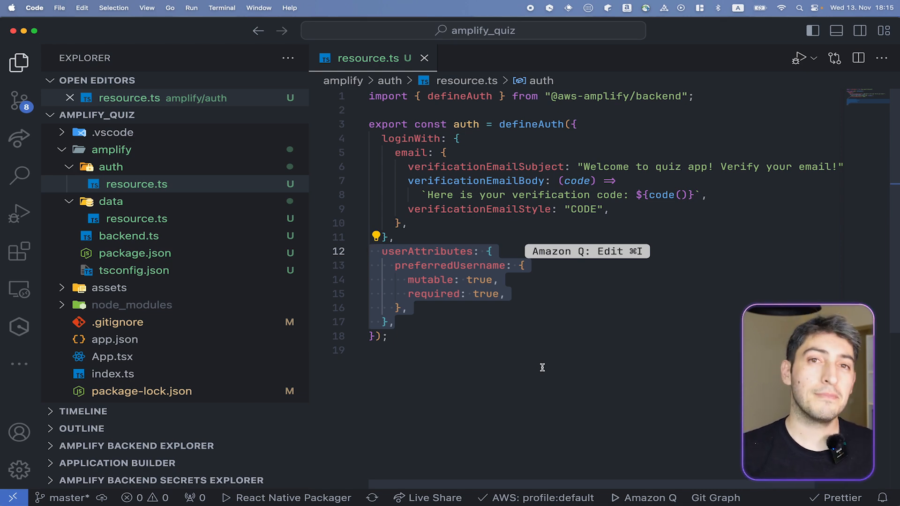
- Bring the terminal back into view after adding the custom verification email and preferredUsername attribute
click(522, 294)
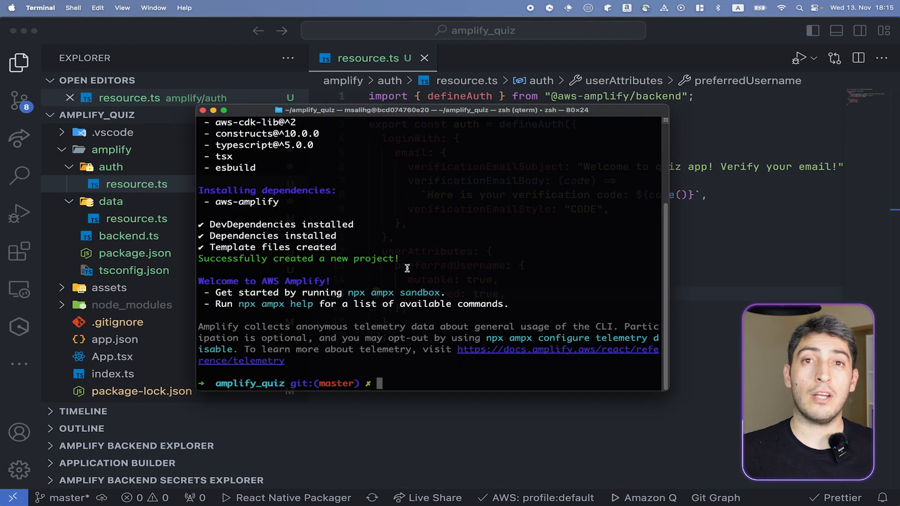
- Deploy the Amplify sandbox backend with npx ampx sandbox
text(npx ampx sandbpx)
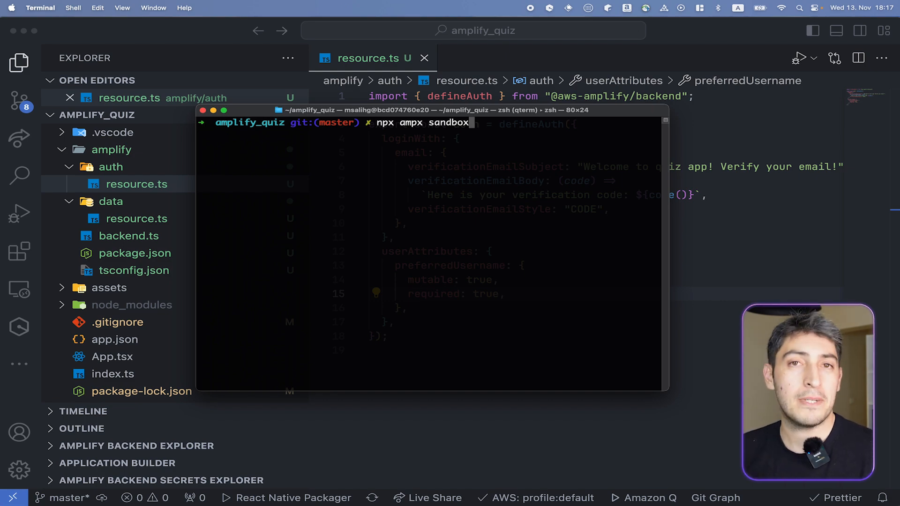
key(Return)
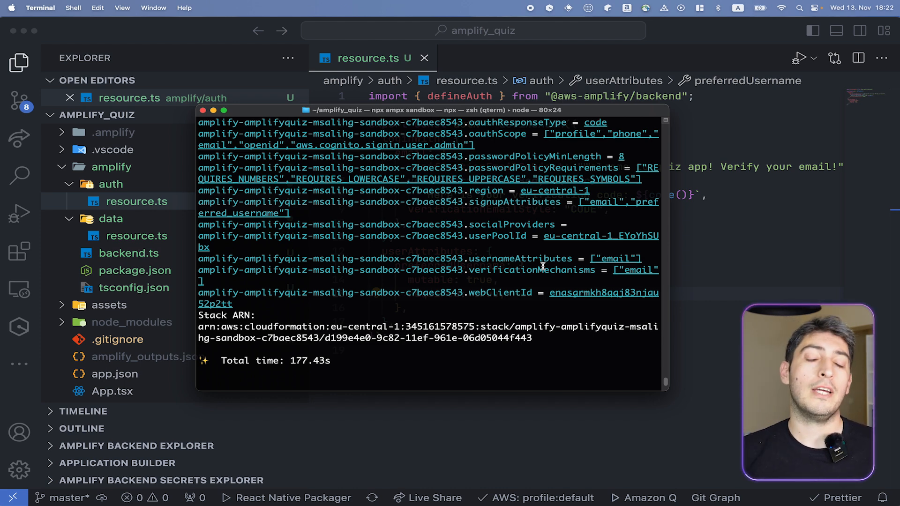
- In a second shell, install the Amplify React Native, aws-amplify and polyfill packages
click(661, 123)
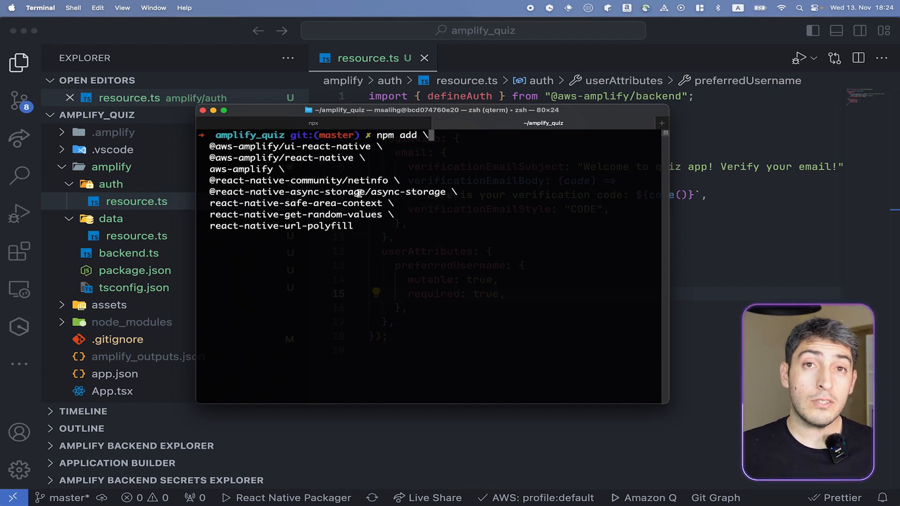
key(Return)
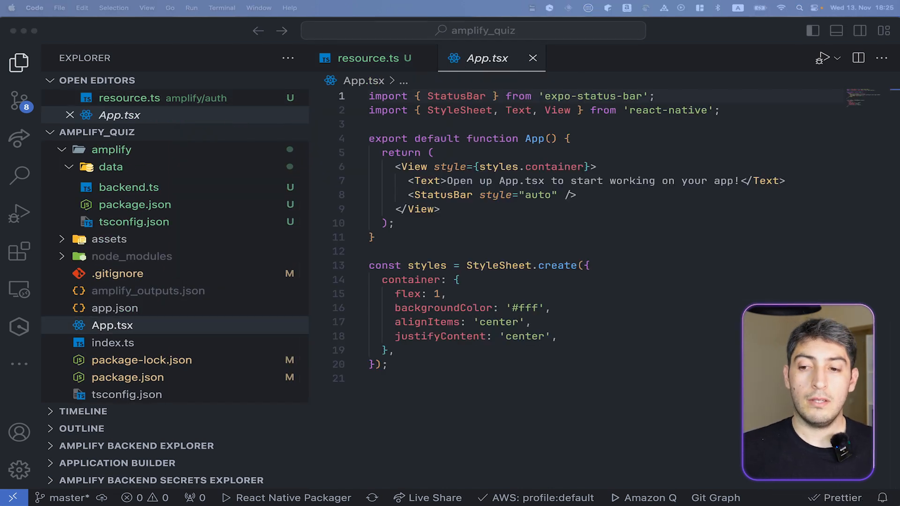
- Open App.tsx and rewrite it with Authenticator.Provider, SignOutButton and a preferred-username HomeScreen
click(537, 322)
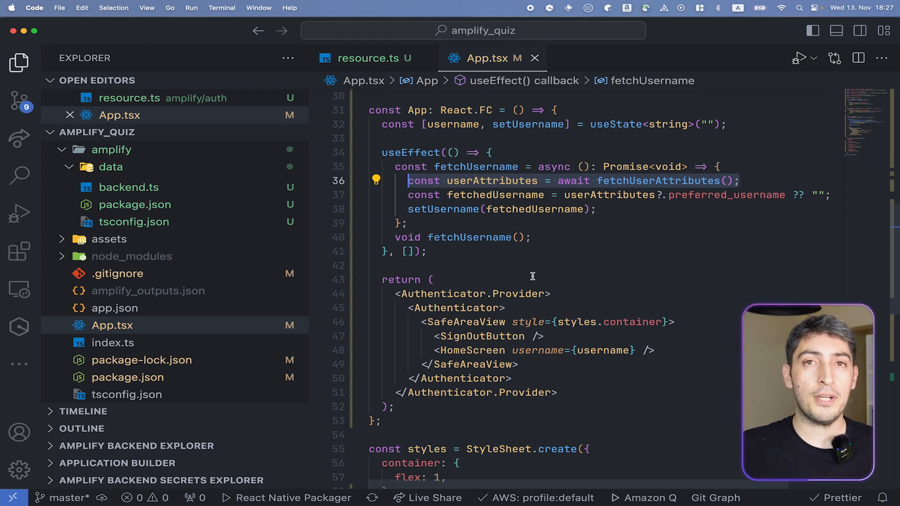
- Scroll through App.tsx to review SignOutButton, HomeScreen and the Amplify configuration
scroll(up, 3)
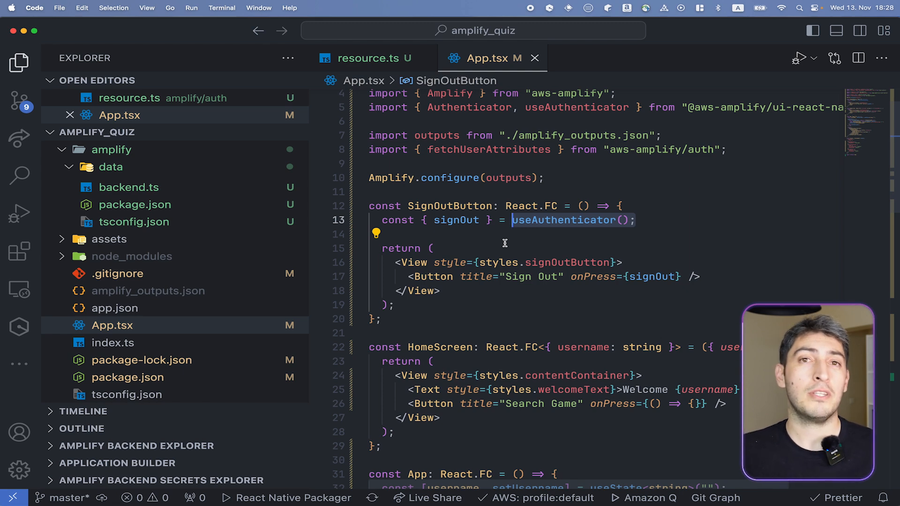
scroll(down, 3)
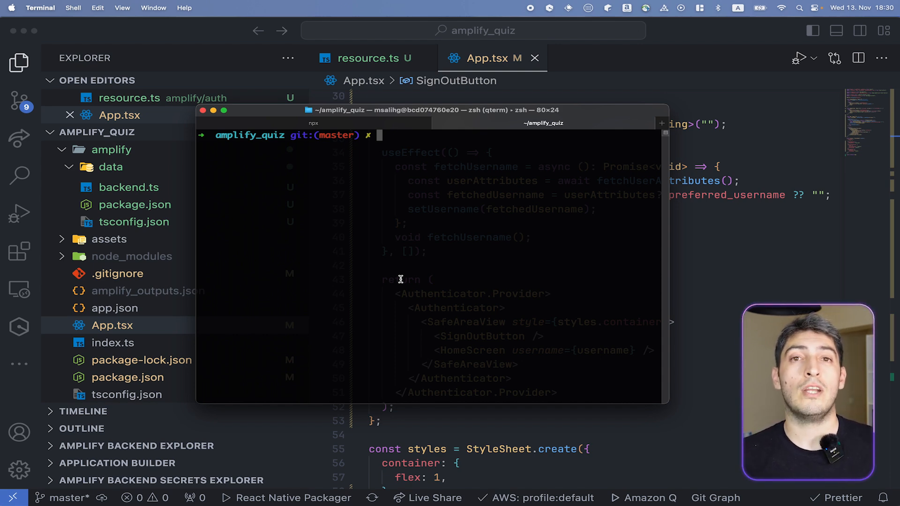
- Run npx expo prebuild, then npx pod-install
text(npx expo prebuild)
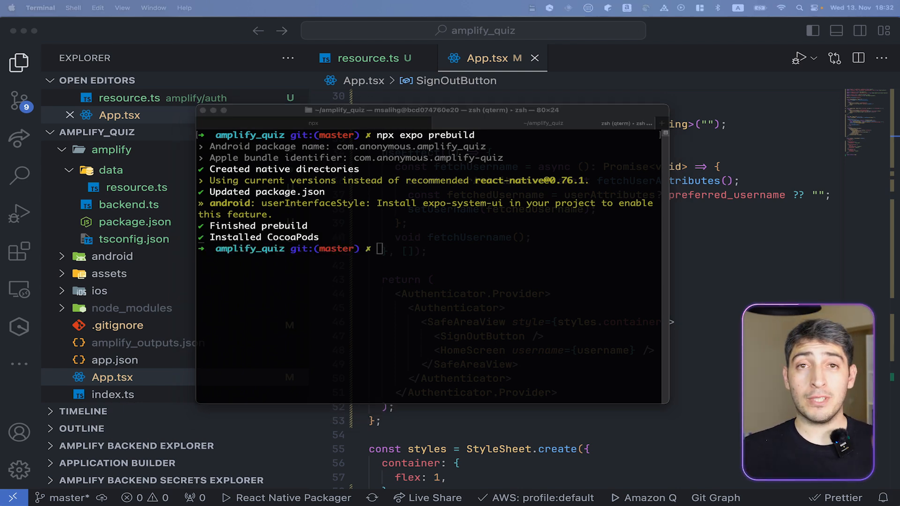
text(npx pr)
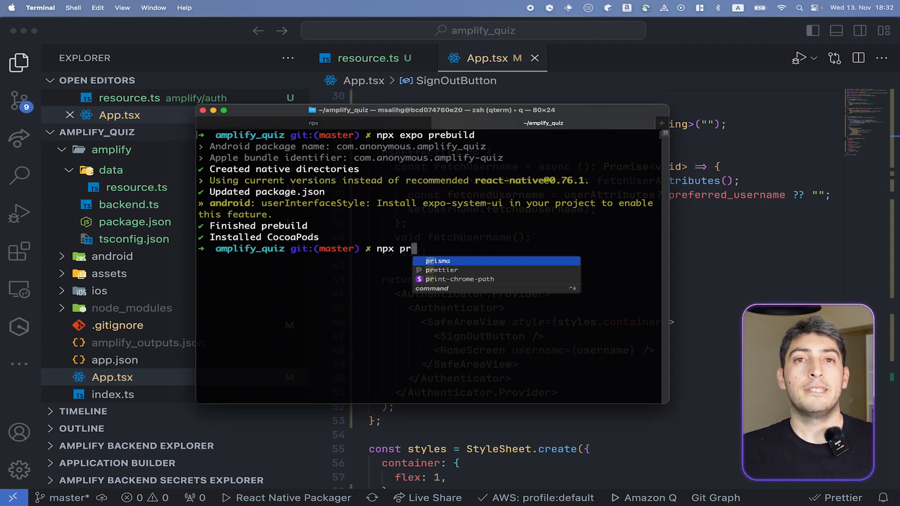
text(od-install)
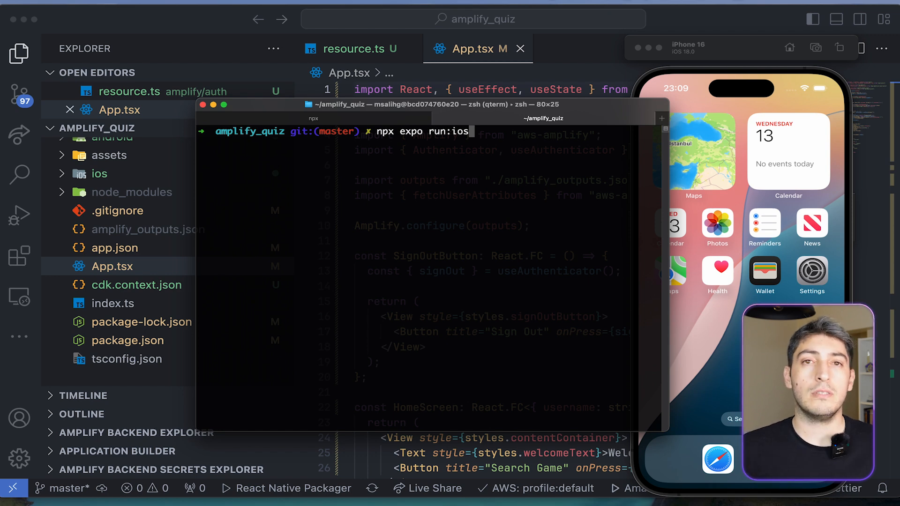
key(Return)
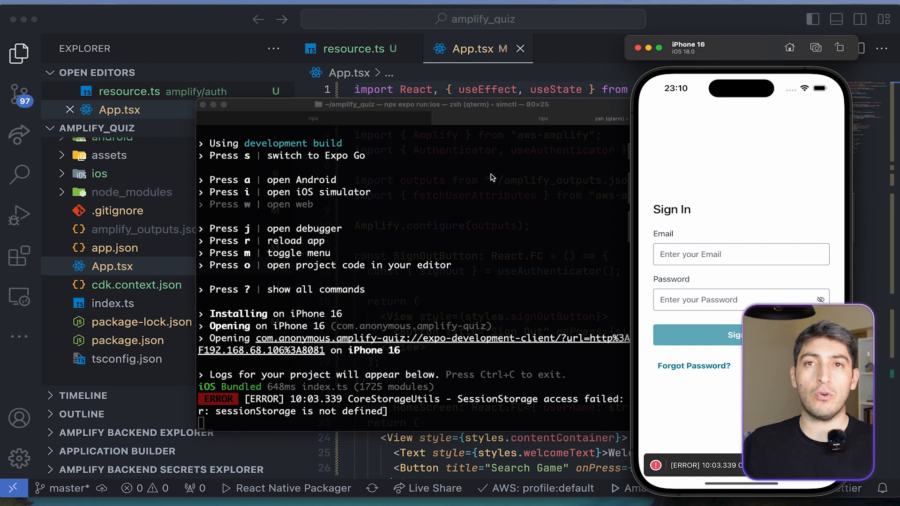
mouse_move(530, 279)
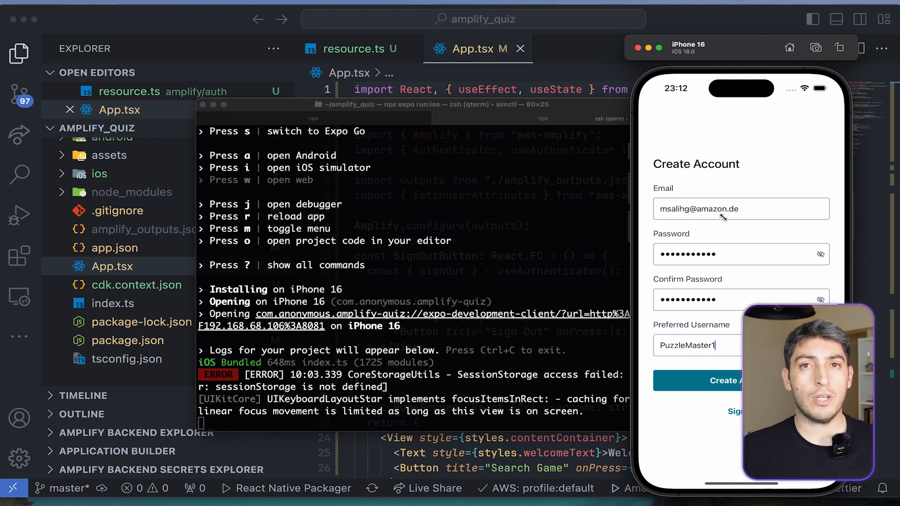
click(706, 380)
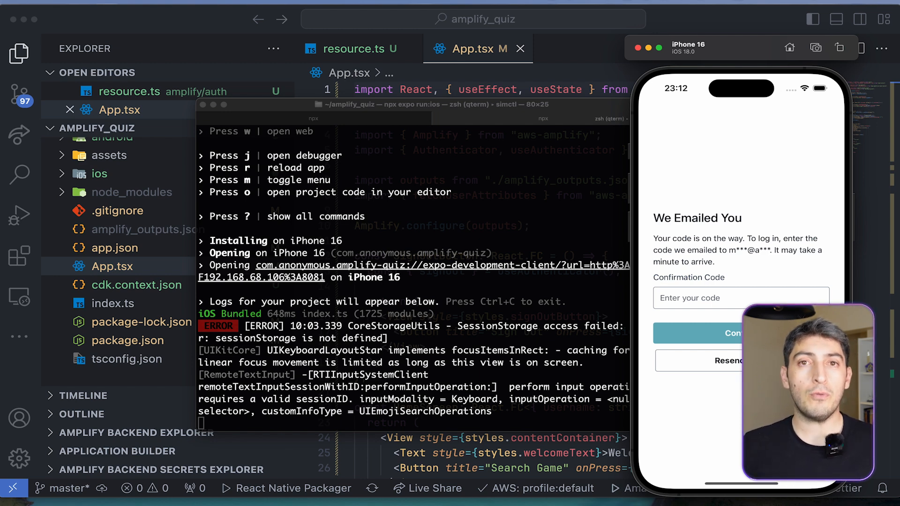
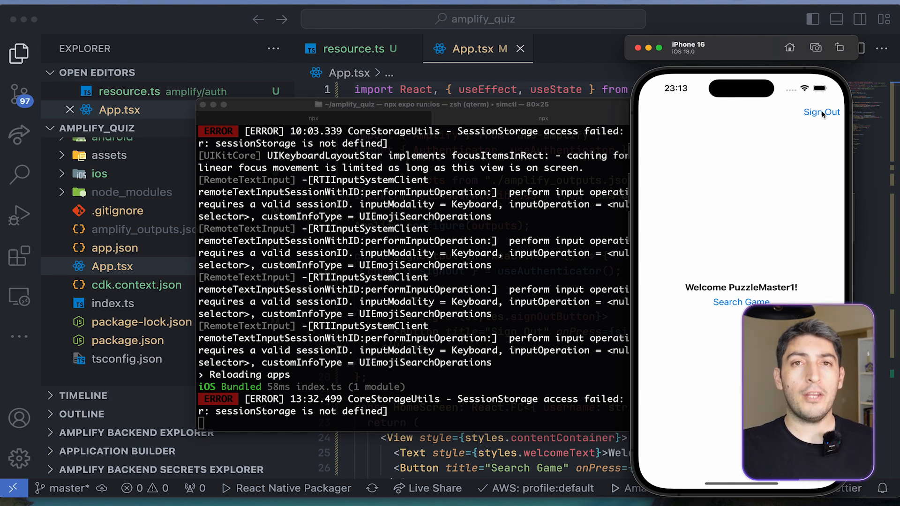
click(822, 112)
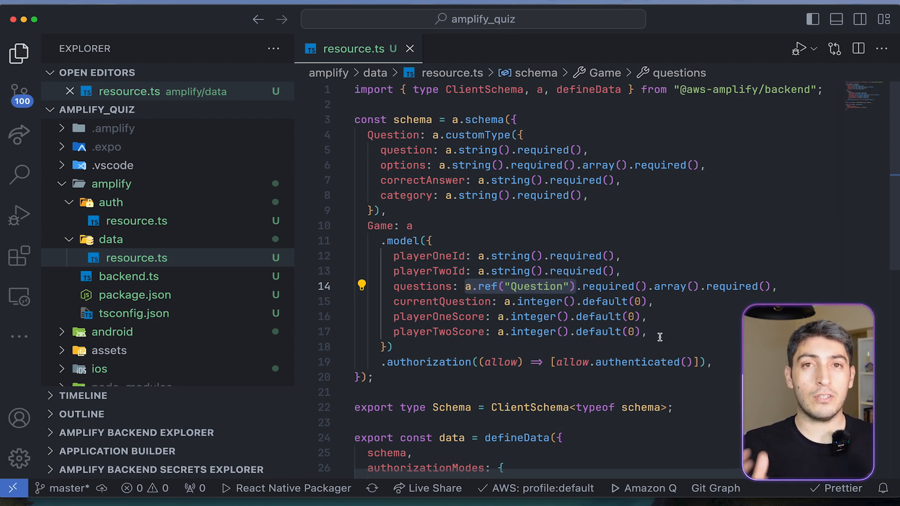
- Write the Question custom type and authenticated Game model in amplify/data/resource.ts
click(655, 256)
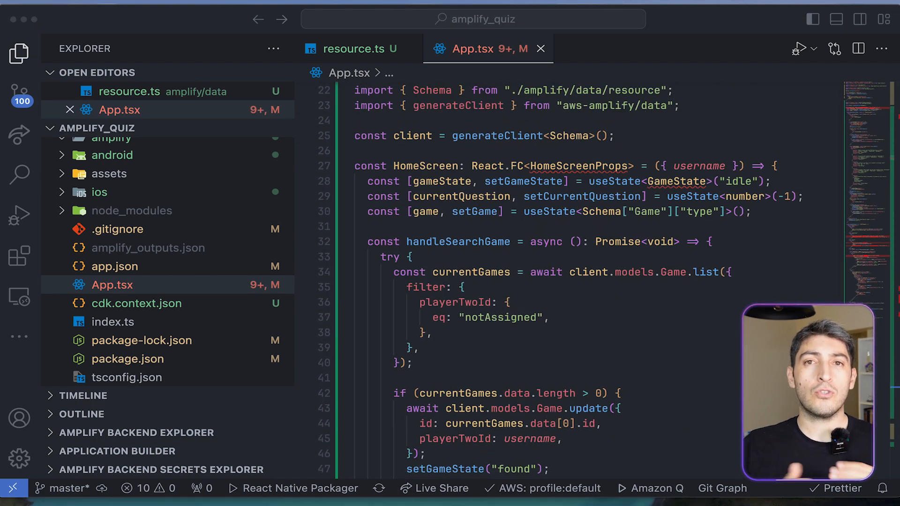
- Write handleSearchGame using Game.list, update and observeQuery, with a hardcoded sports questions array
scroll(down, 3)
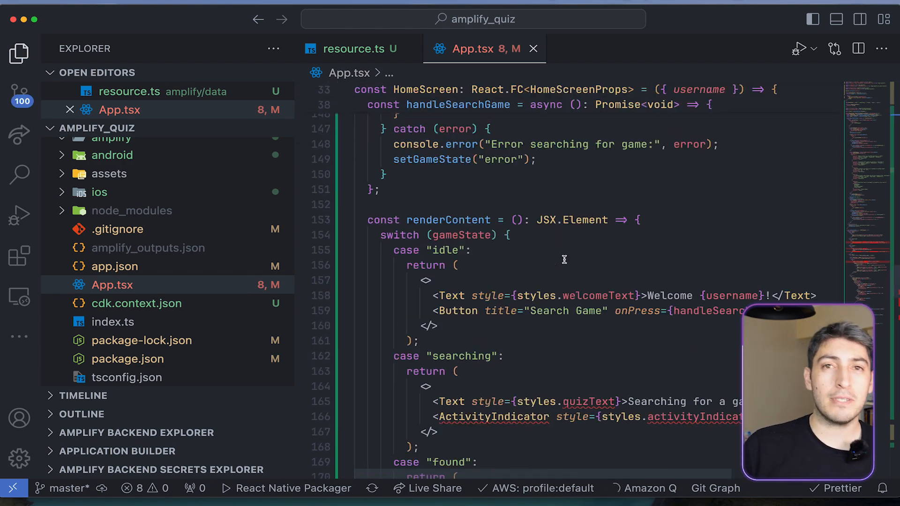
scroll(up, 3)
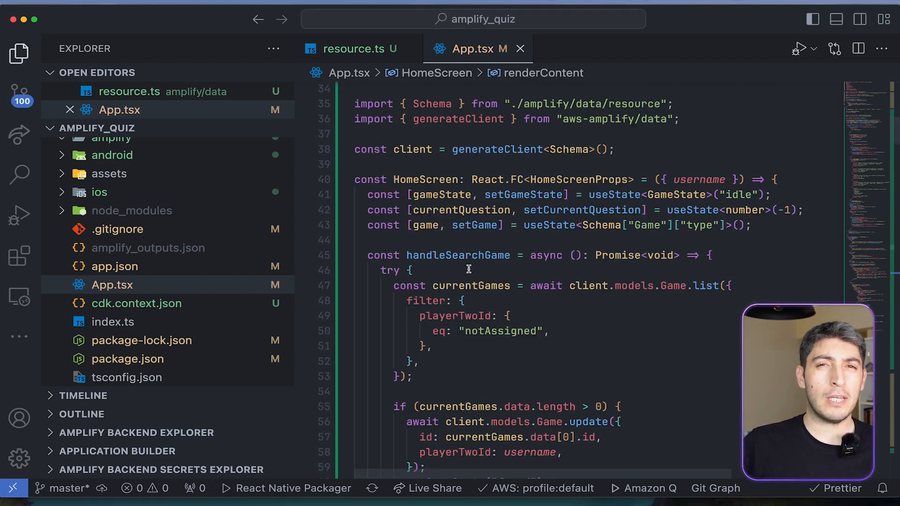
scroll(down, 3)
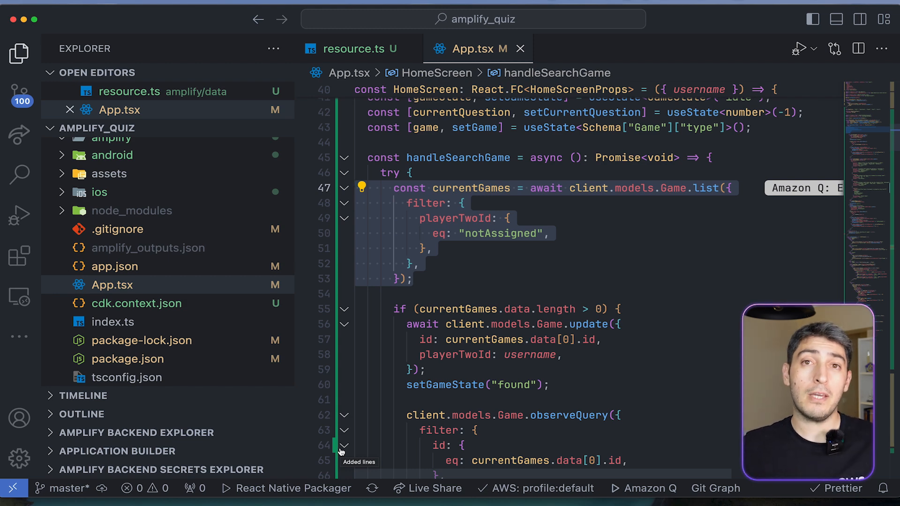
scroll(down, 3)
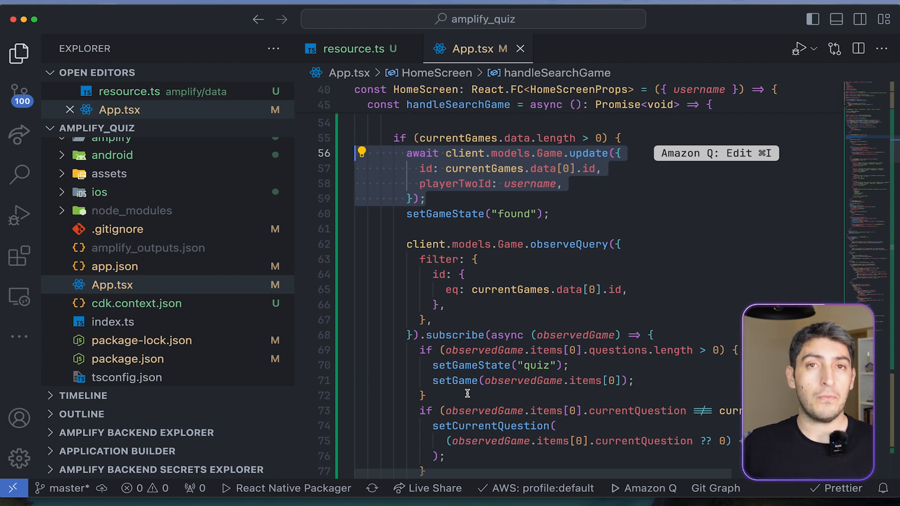
scroll(down, 3)
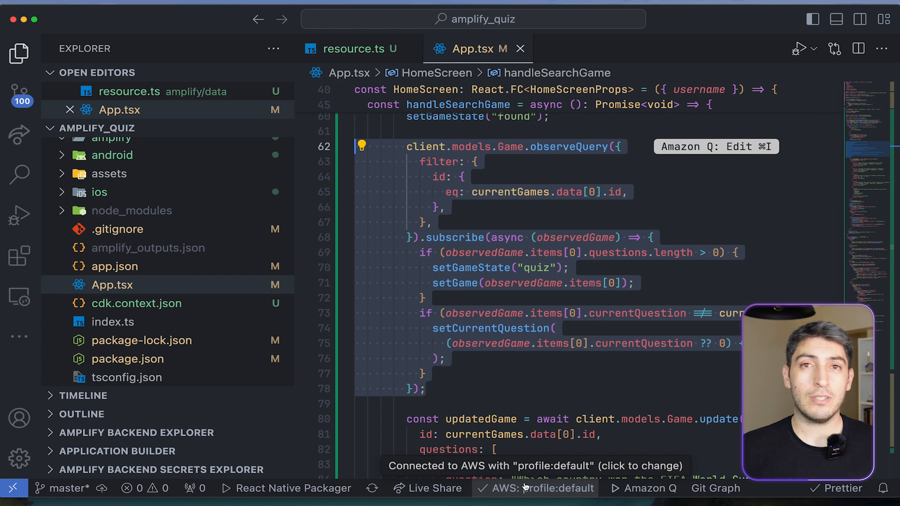
scroll(down, 3)
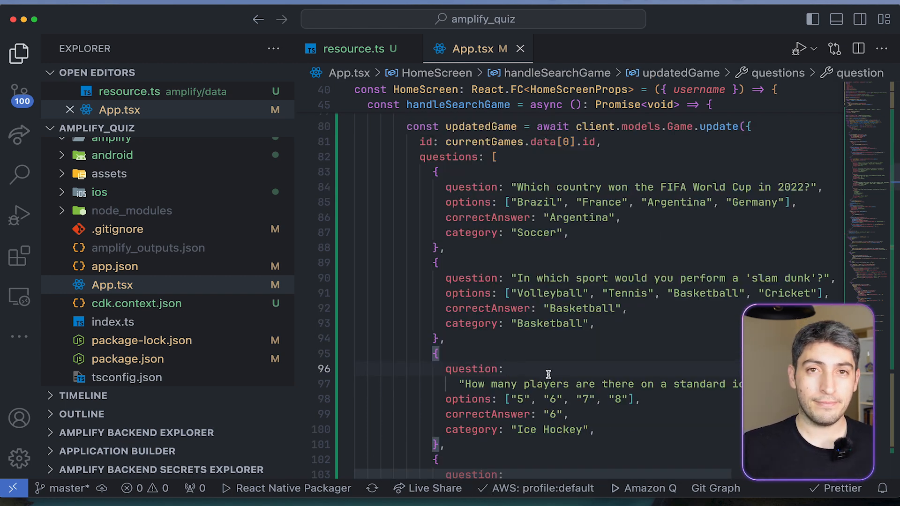
click(504, 369)
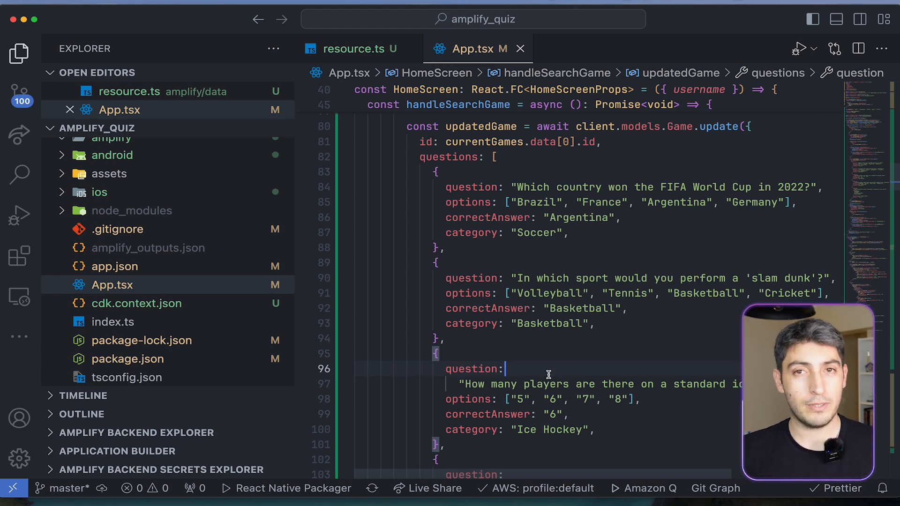
scroll(down, 3)
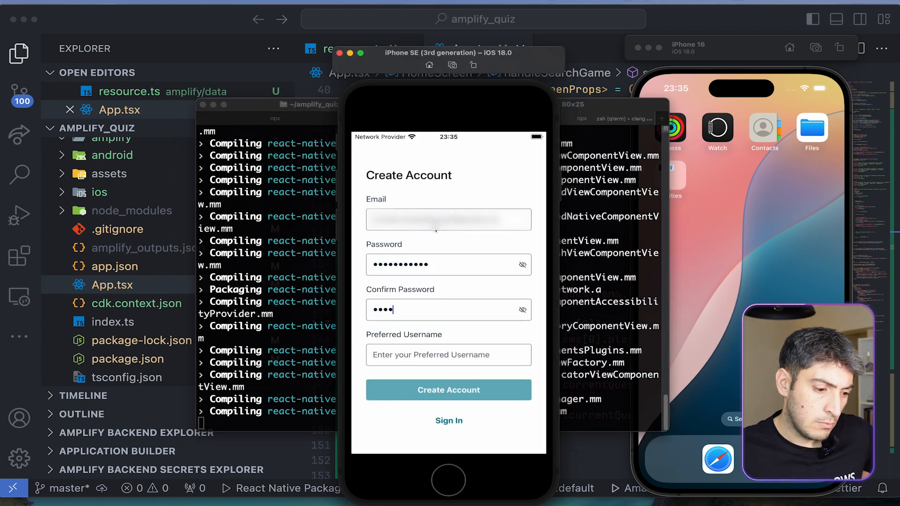
- Sign up WinnerWinner on the iPhone SE simulator and start searching for a game
click(448, 390)
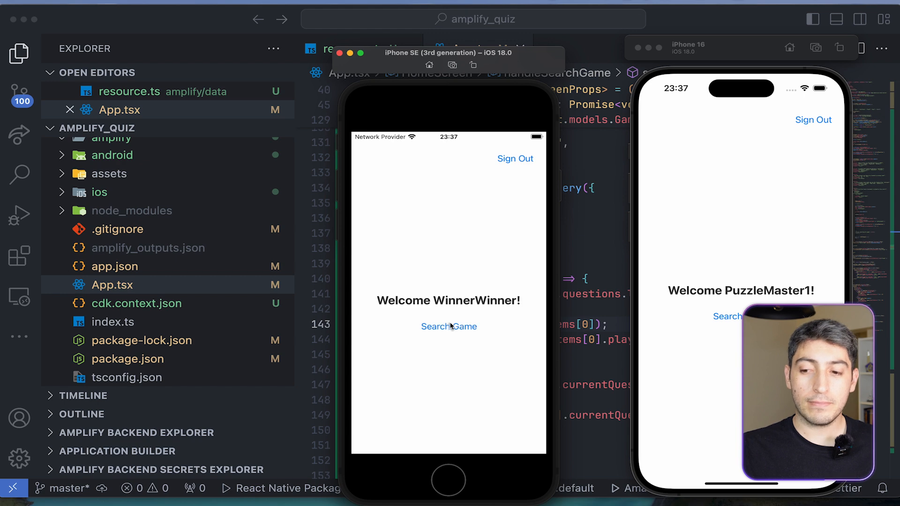
click(449, 326)
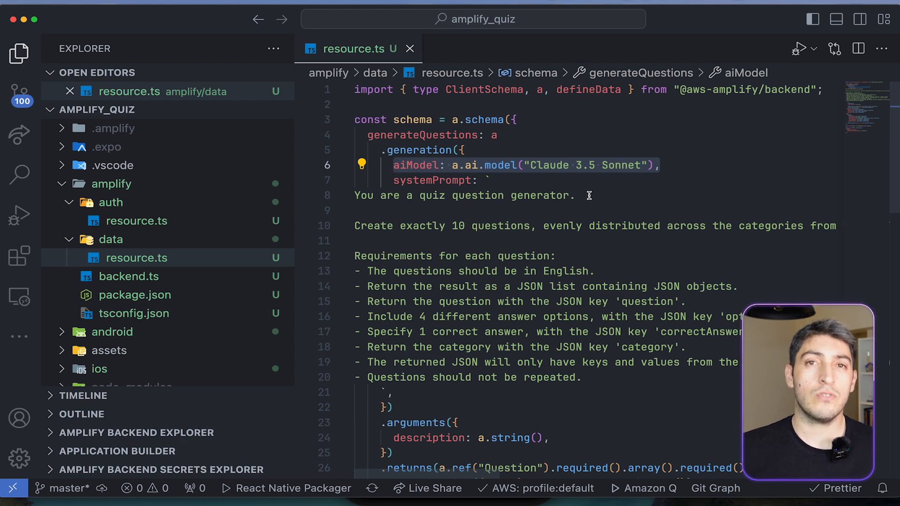
click(583, 377)
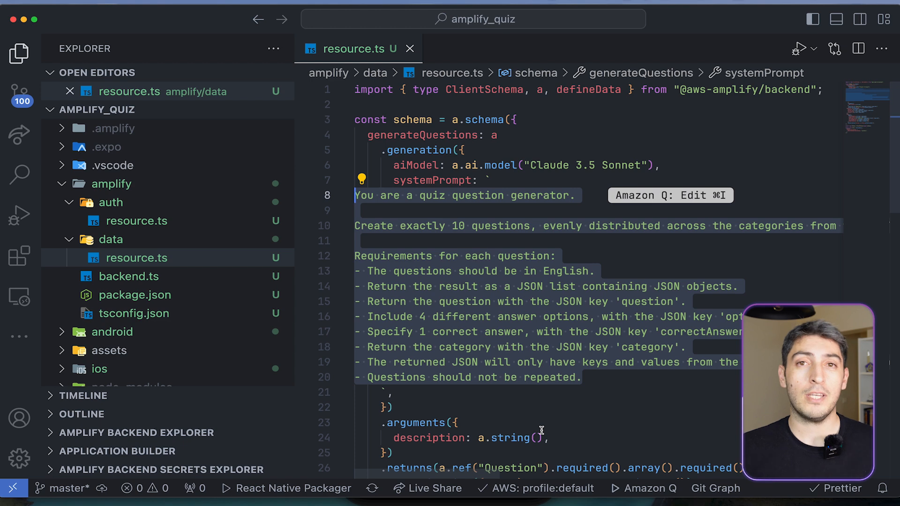
scroll(down, 3)
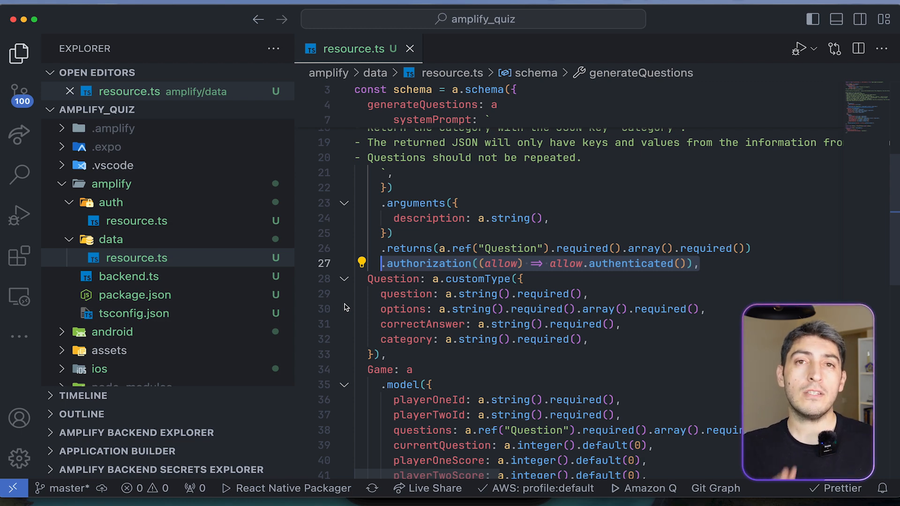
scroll(up, 3)
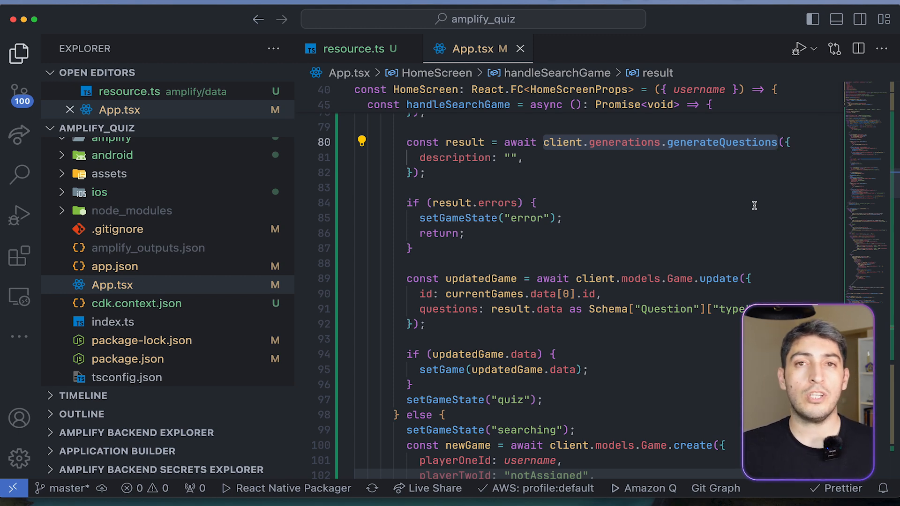
- Wrap setGame(updatedGame.data) in an if (updatedGame.data) check inside handleSearchGame
scroll(down, 3)
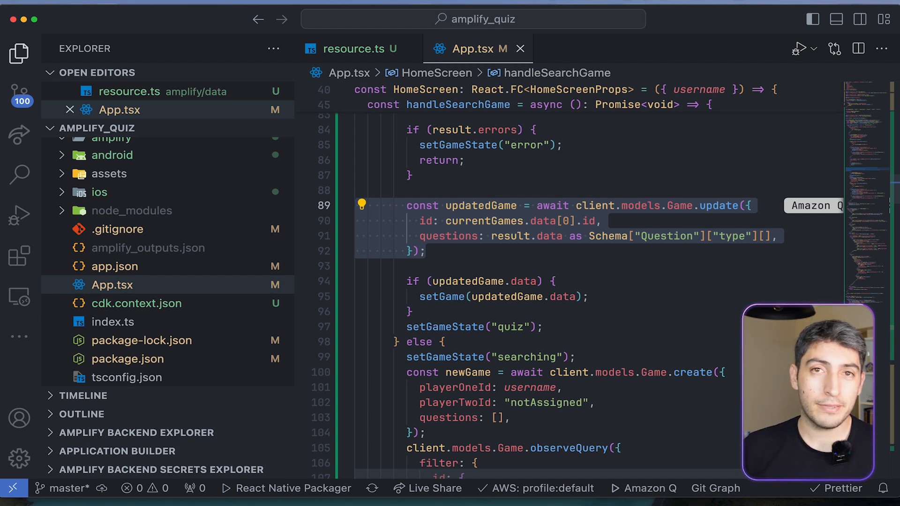
scroll(down, 3)
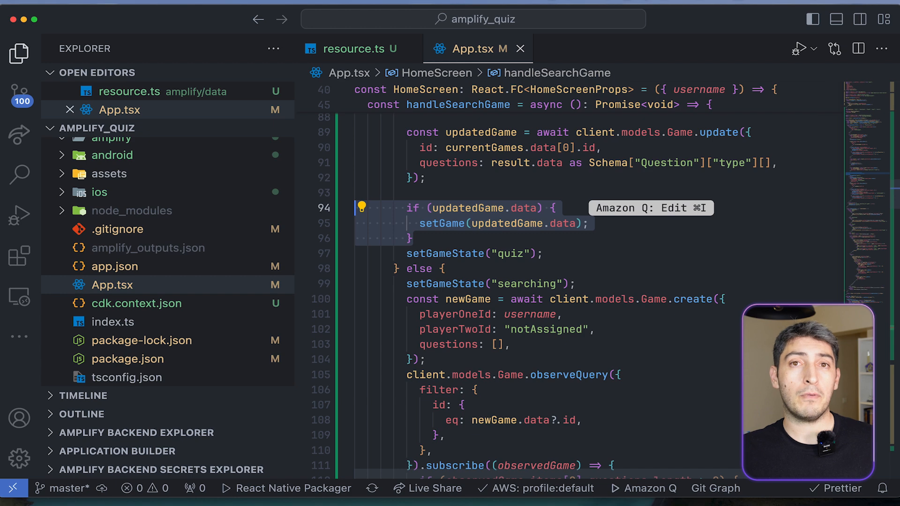
mouse_move(706, 248)
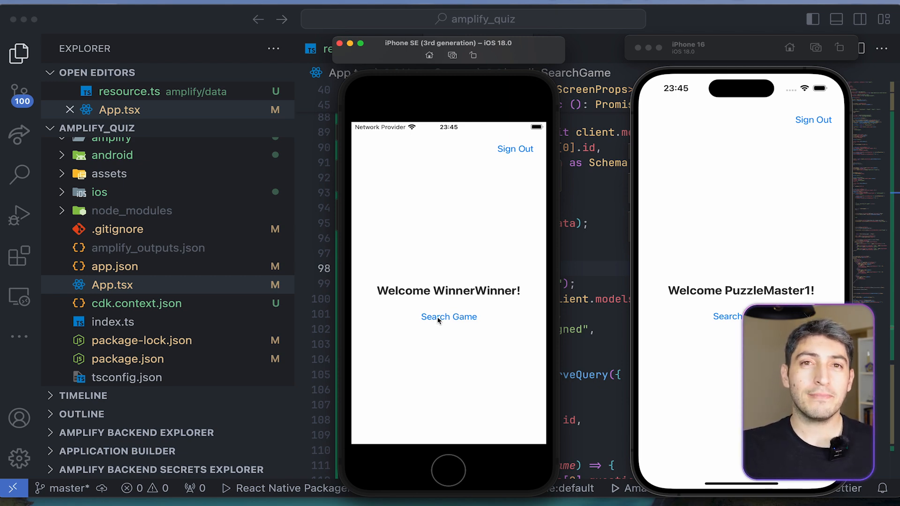
- Join a game, then answer Christopher Nolan for Inception and Surrealism for Dali
click(449, 317)
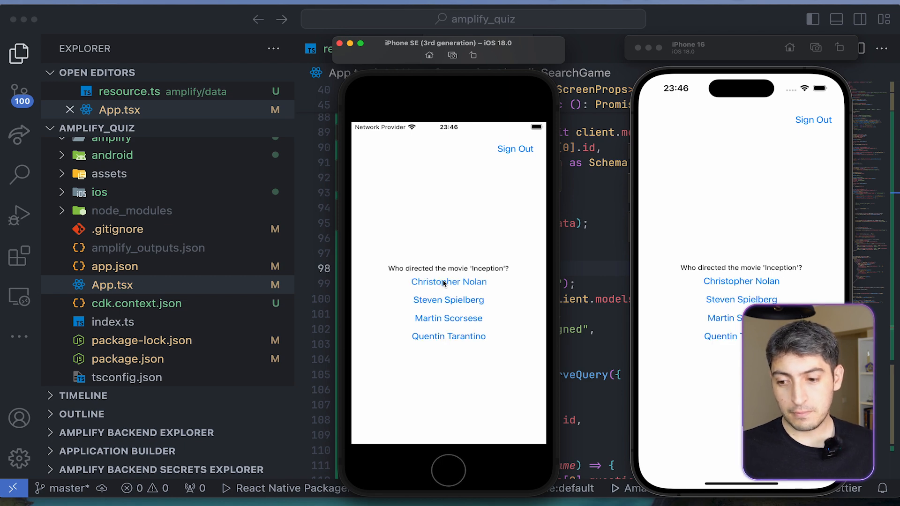
click(449, 282)
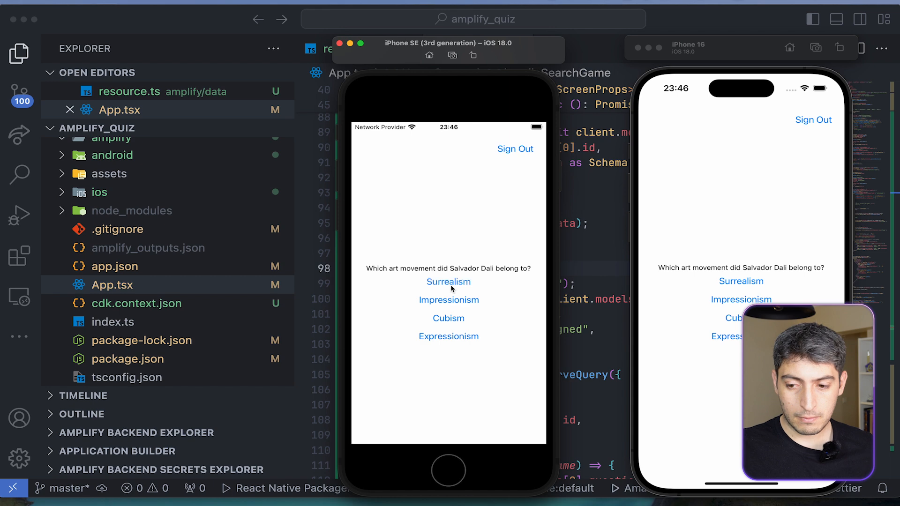
click(449, 282)
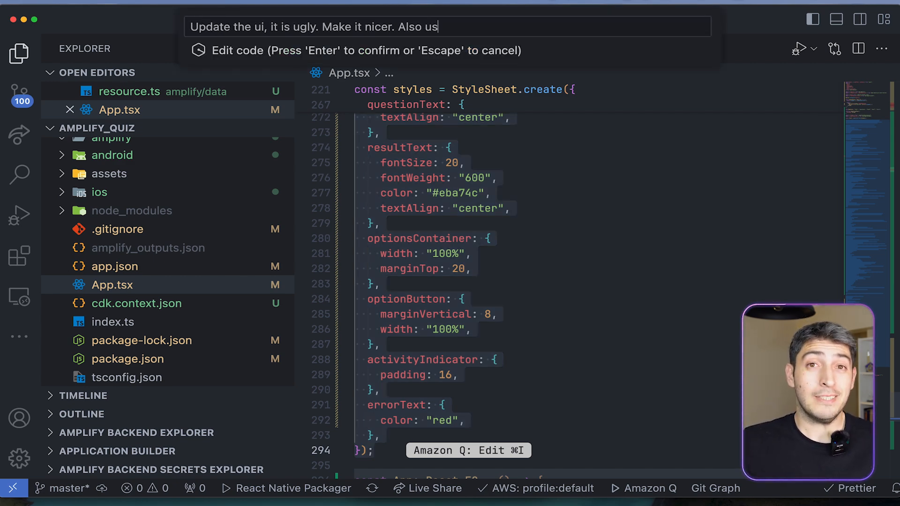
- Submit the Amazon Q prompt requesting a nicer UI with orange theming
text(e color orange for theming)
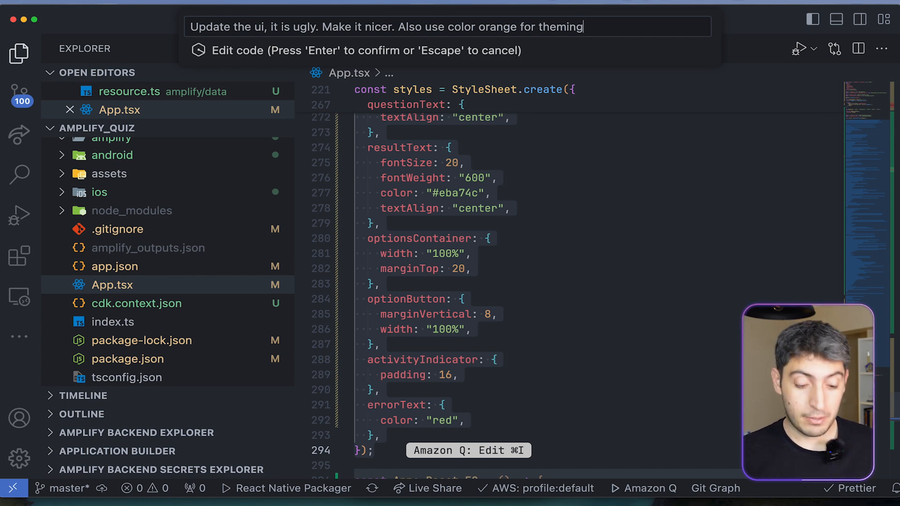
key(Return)
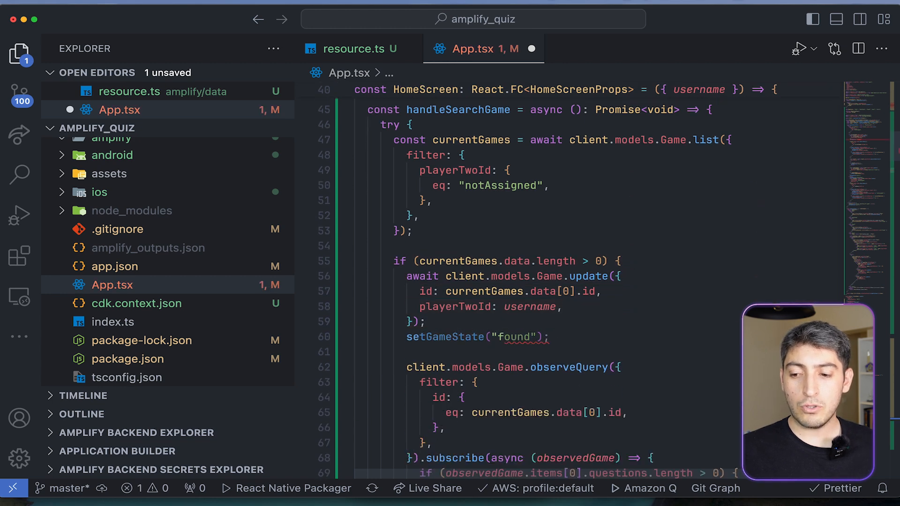
- Review Amazon Q's proposed diff adding orange buttons and styled game containers in App.tsx
scroll(down, 3)
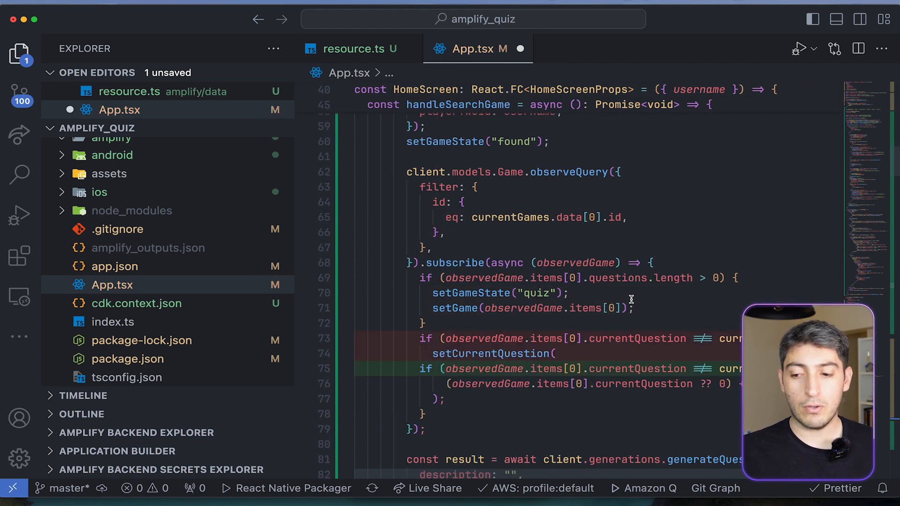
scroll(down, 3)
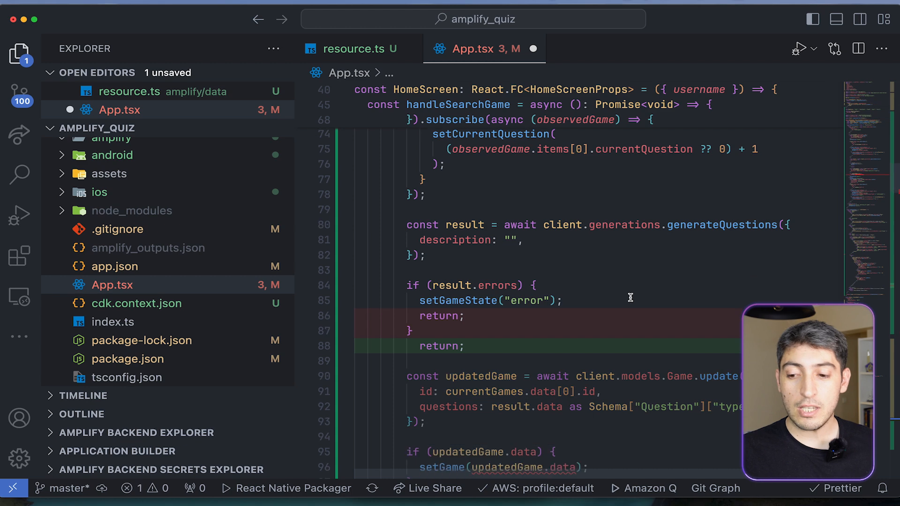
scroll(down, 3)
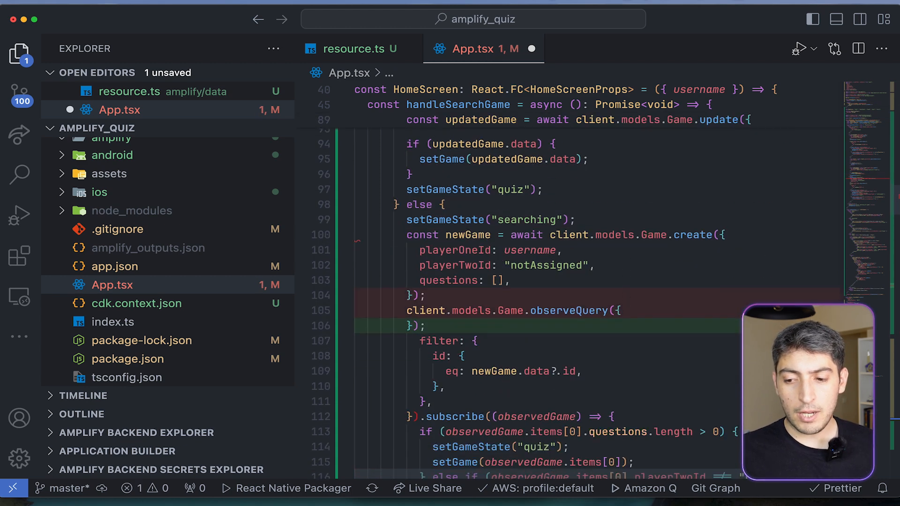
scroll(down, 3)
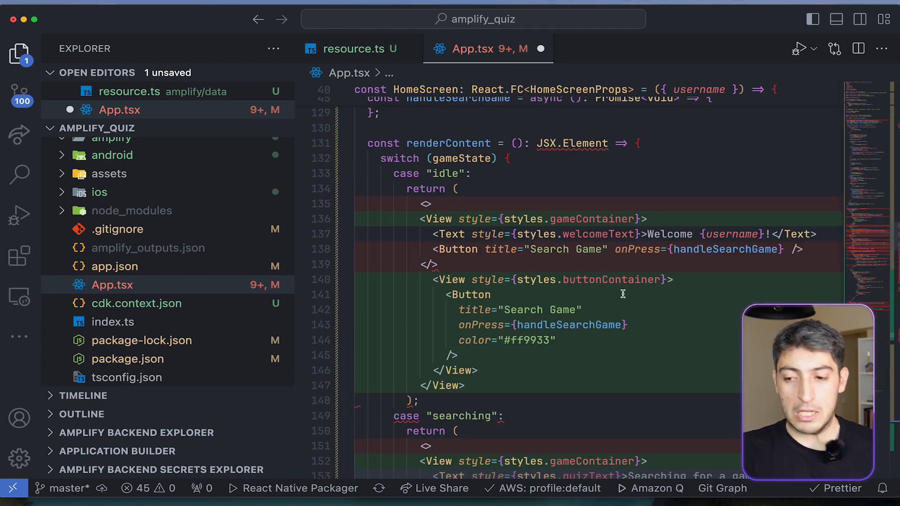
scroll(down, 3)
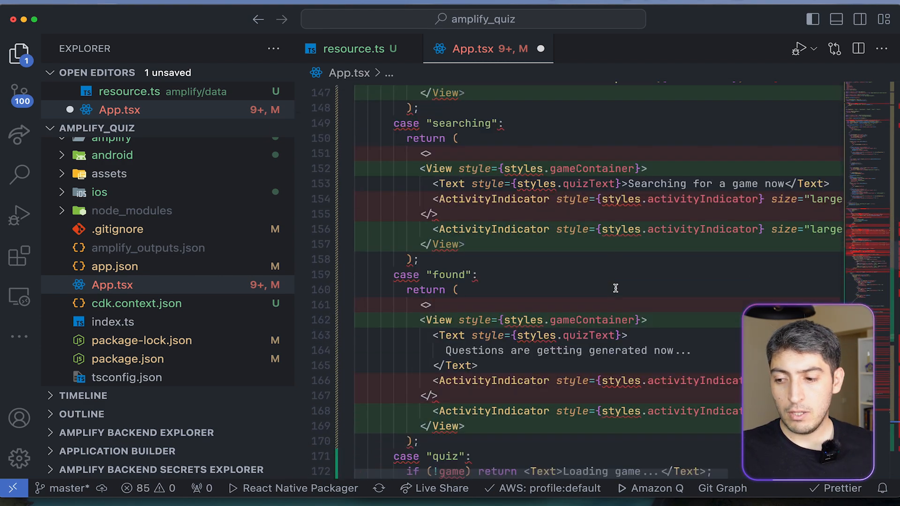
scroll(down, 3)
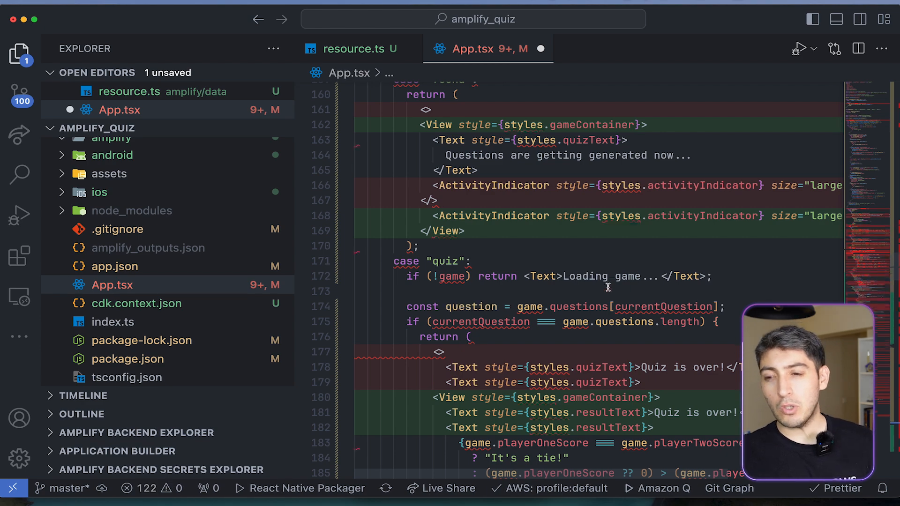
scroll(down, 3)
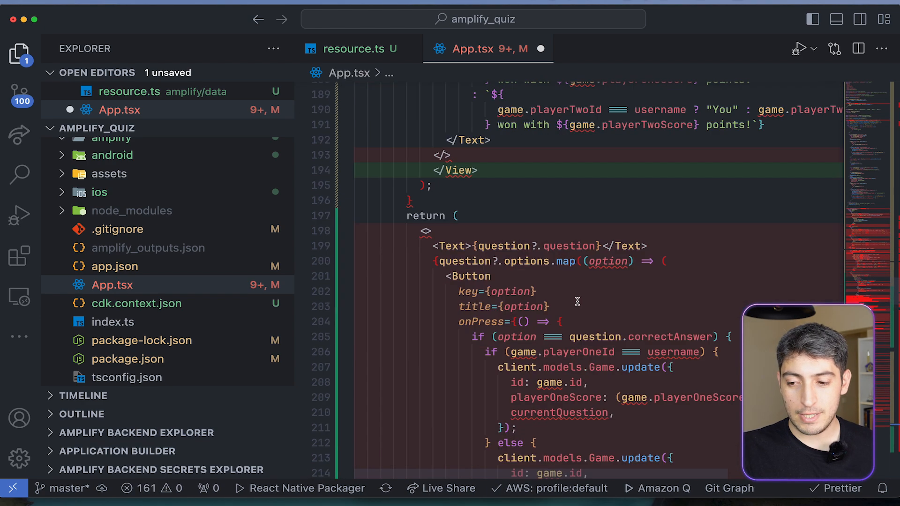
scroll(down, 3)
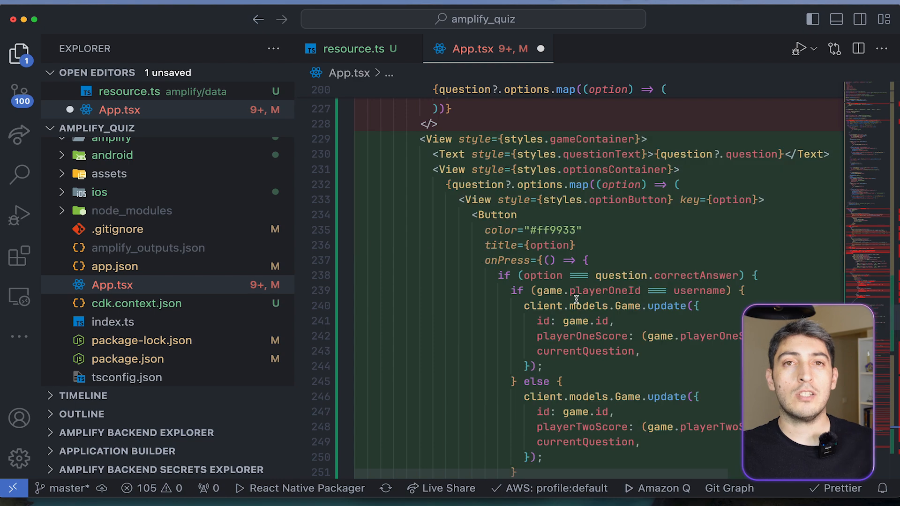
mouse_move(576, 305)
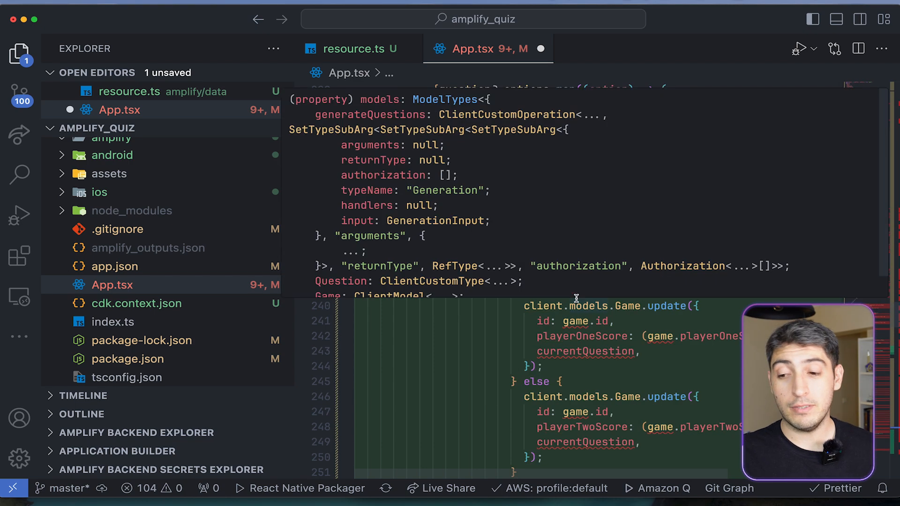
scroll(down, 3)
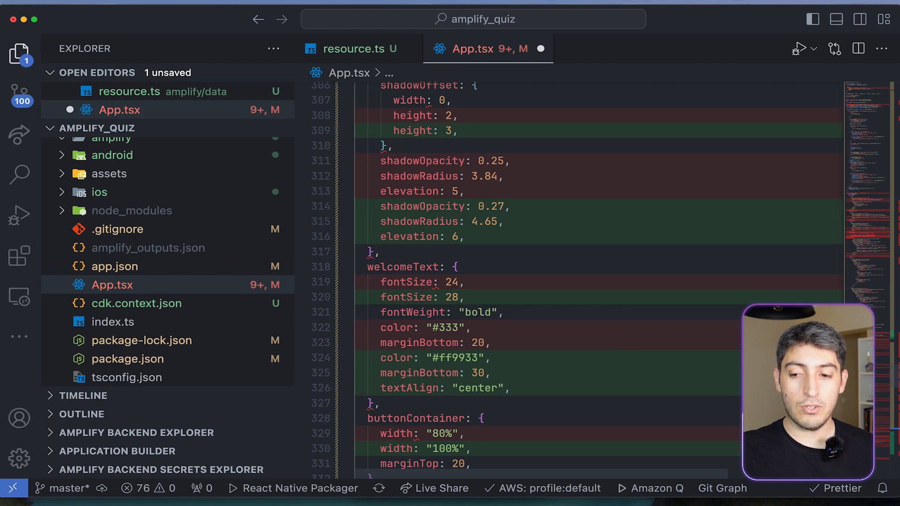
scroll(down, 3)
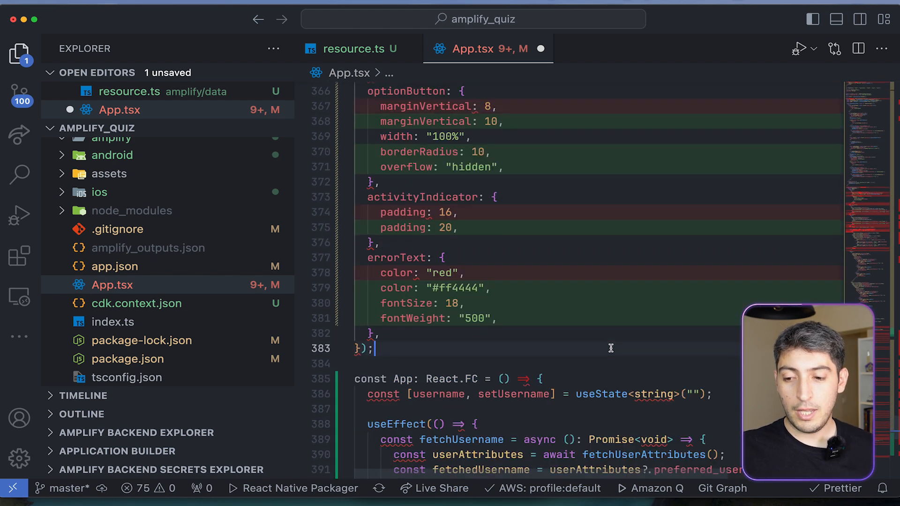
scroll(up, 3)
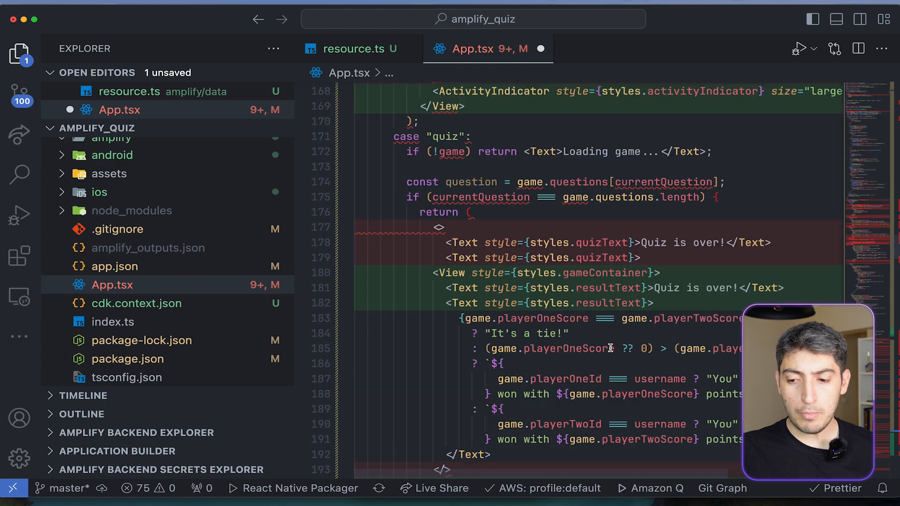
- Accept Amazon Q's orange styling changes above HomeScreen and save App.tsx
scroll(up, 3)
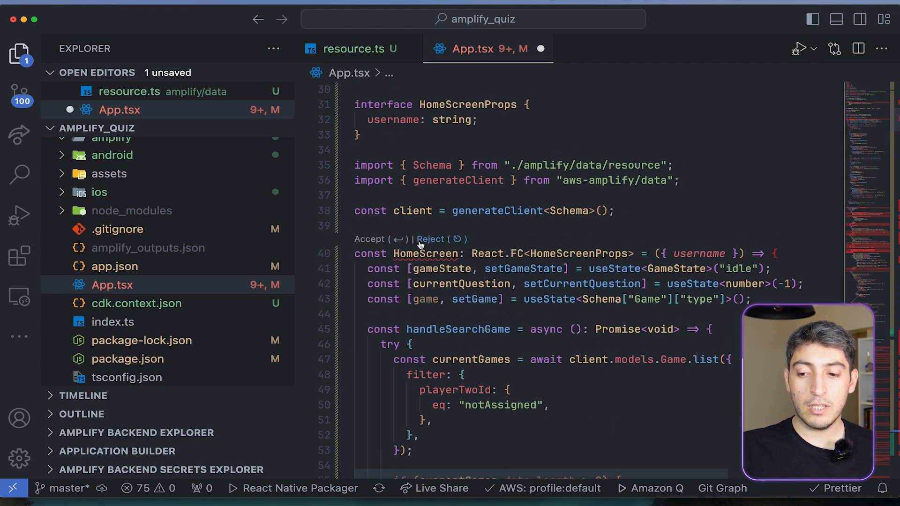
mouse_move(371, 239)
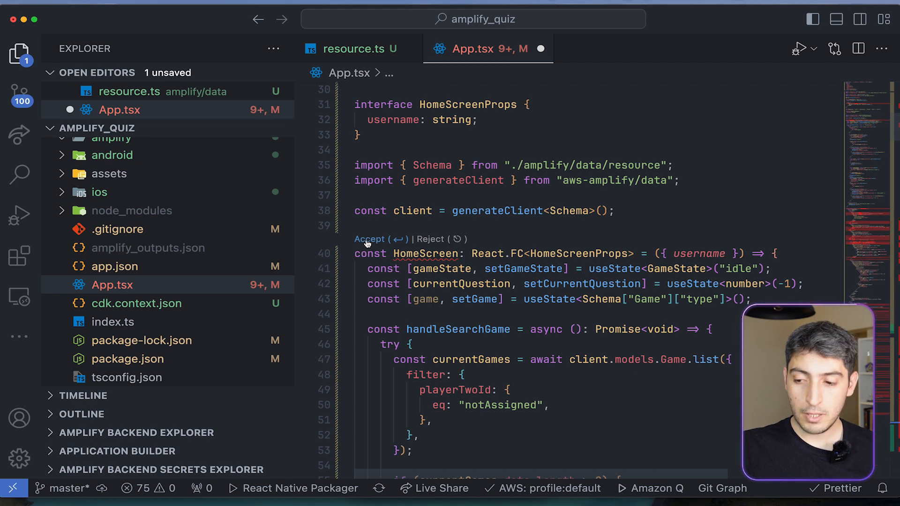
click(371, 239)
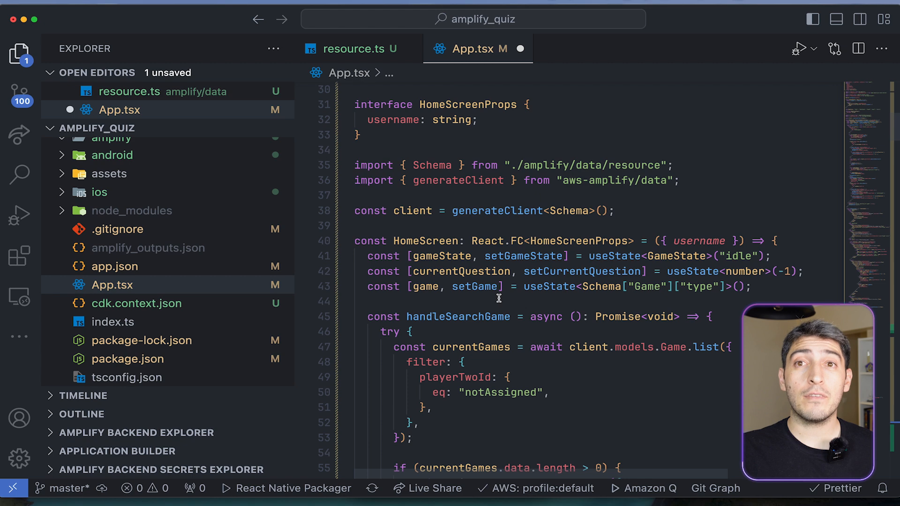
scroll(down, 3)
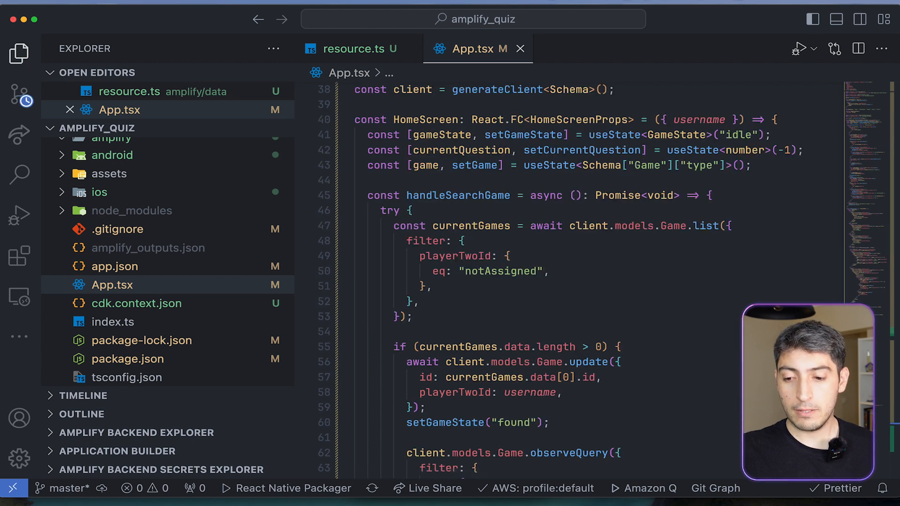